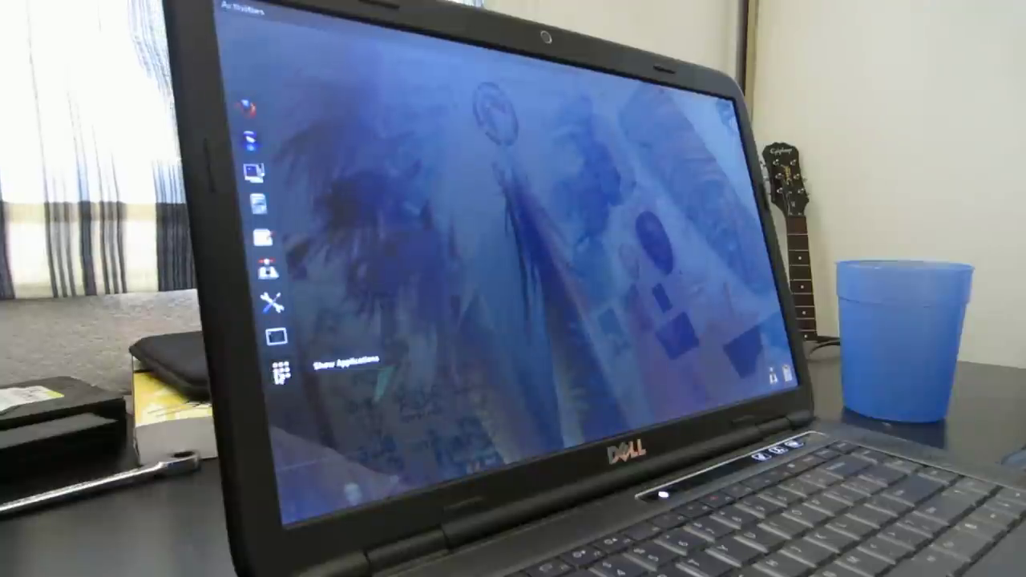
Step: Open the Show Applications grid to list installed apps like Pidgin, Power Statistics and Shotwell
left_click(278, 367)
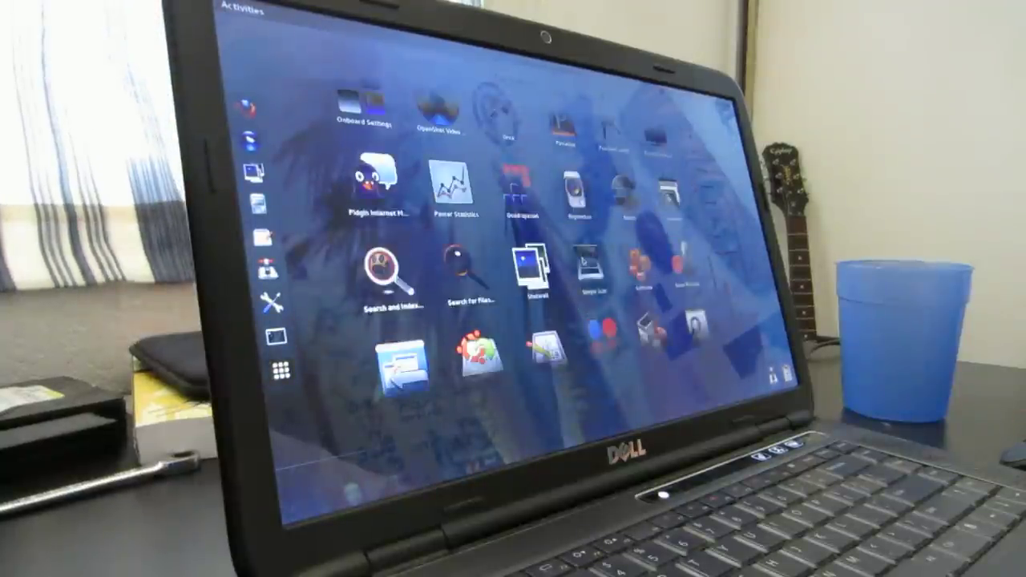